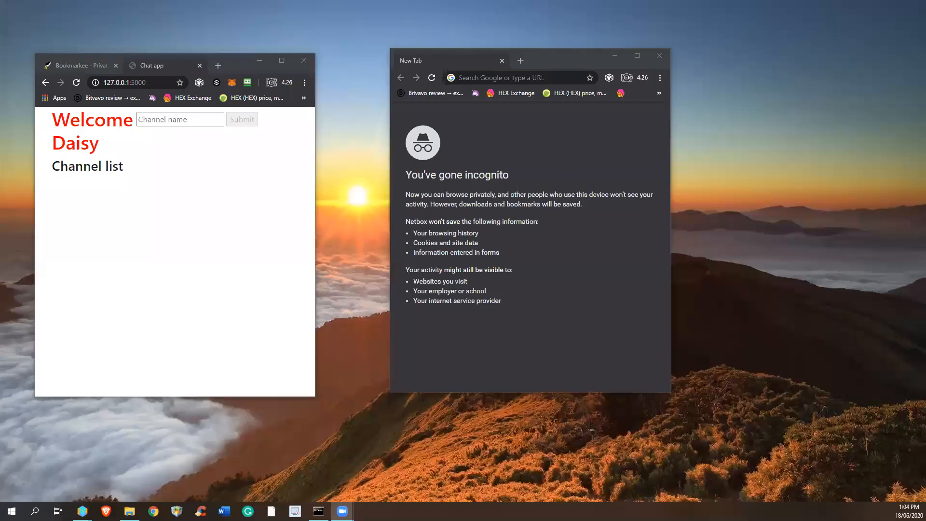
mouse_move(511, 77)
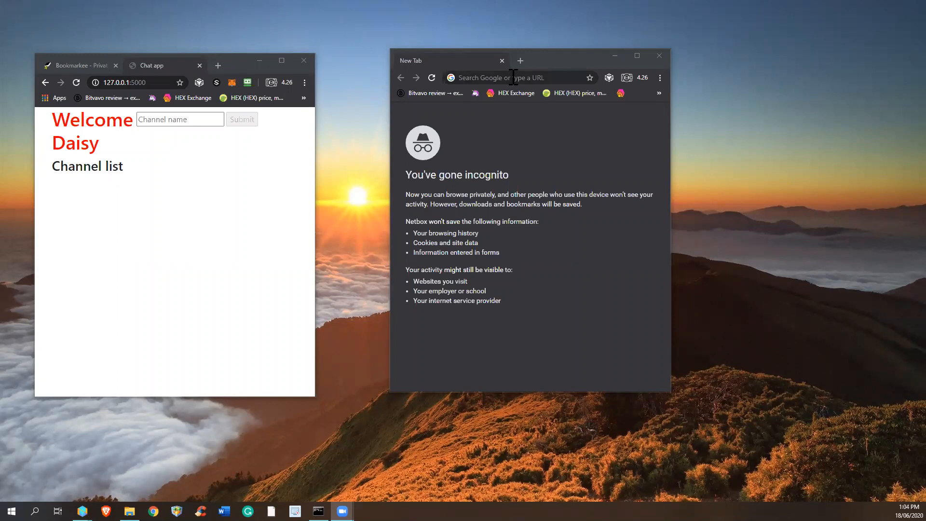
Load 127.0.0.1:5000 in the incognito window and focus the Display name field
click(520, 77)
text(127.0.0.1:5000)
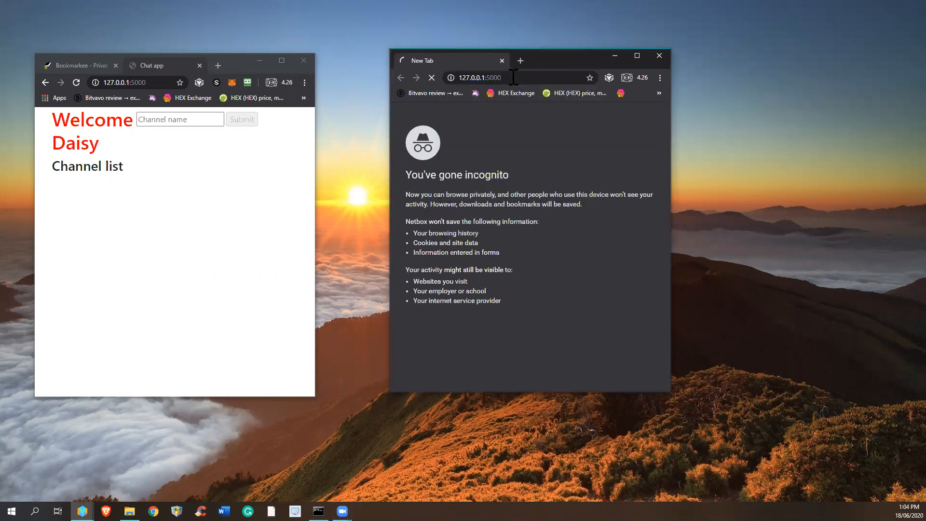
key(Return)
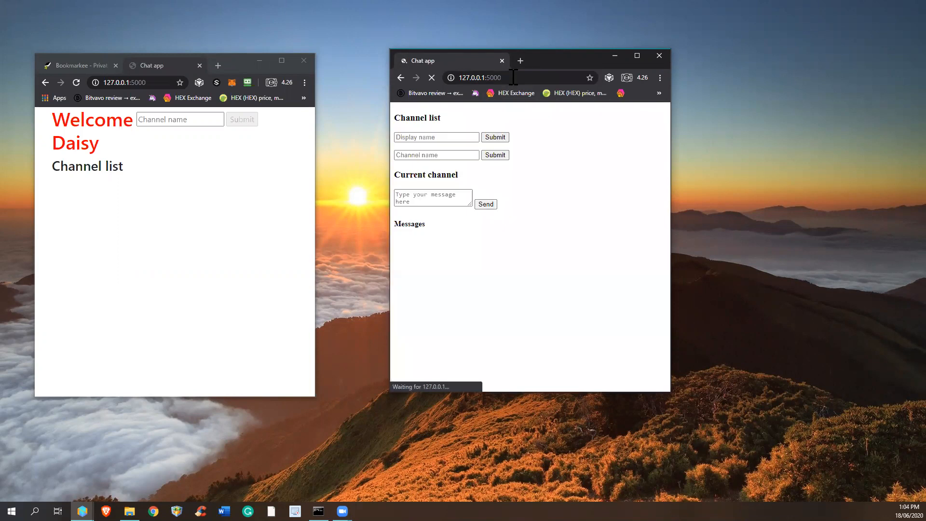
click(431, 77)
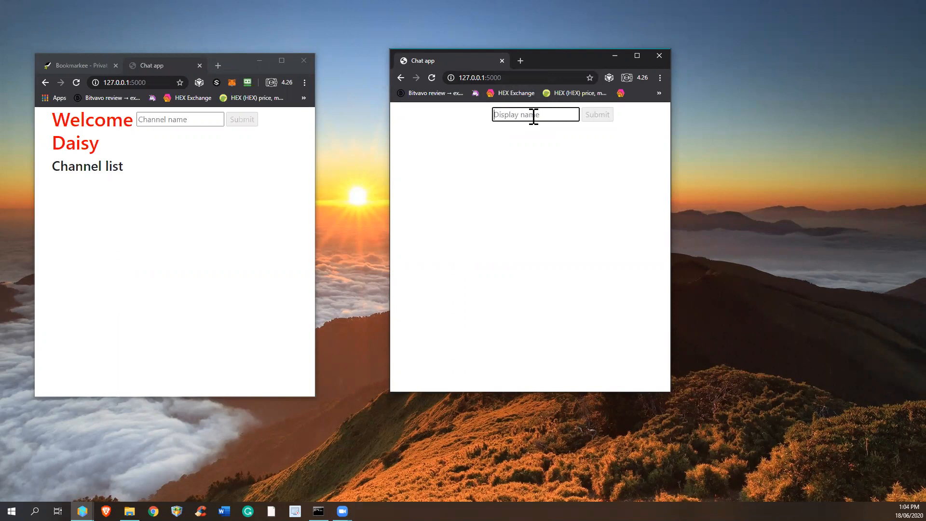
mouse_move(264, 174)
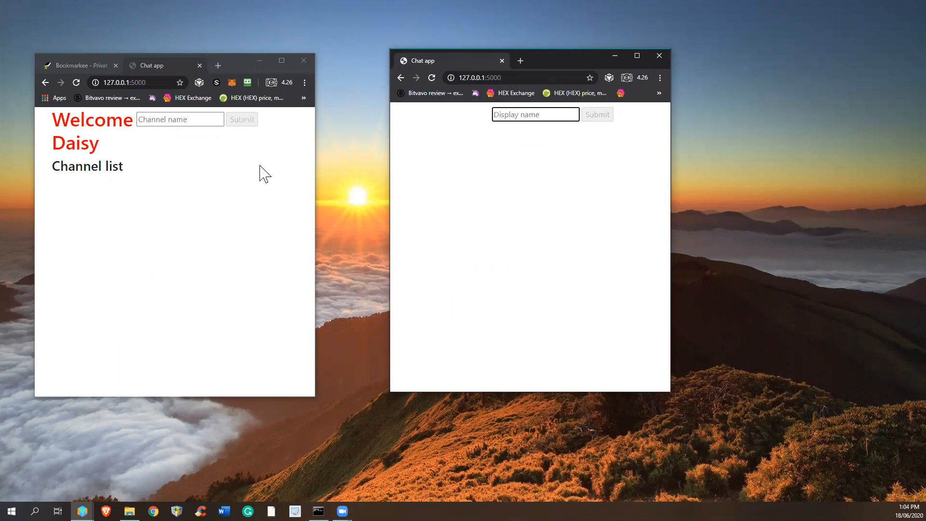
Back in Daisy's window, create the channels NZ, NL and JP
click(179, 119)
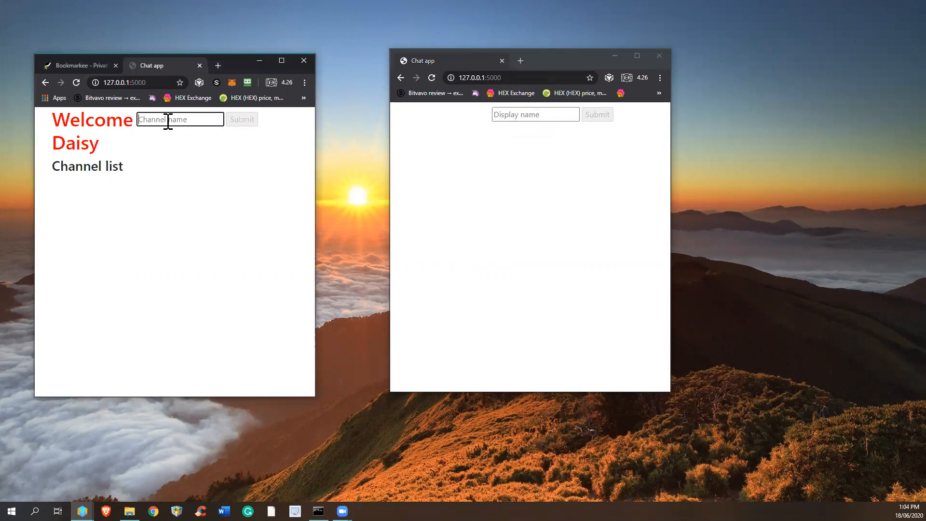
click(241, 119)
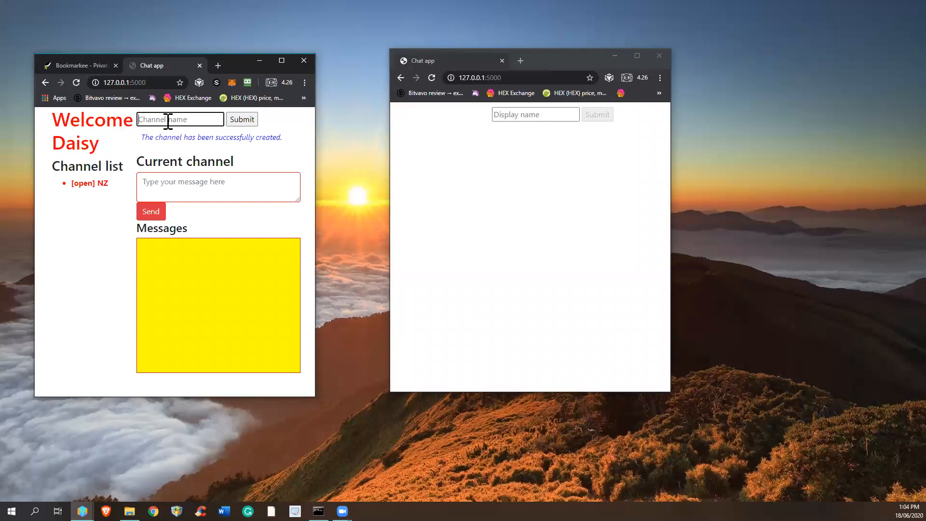
click(242, 119)
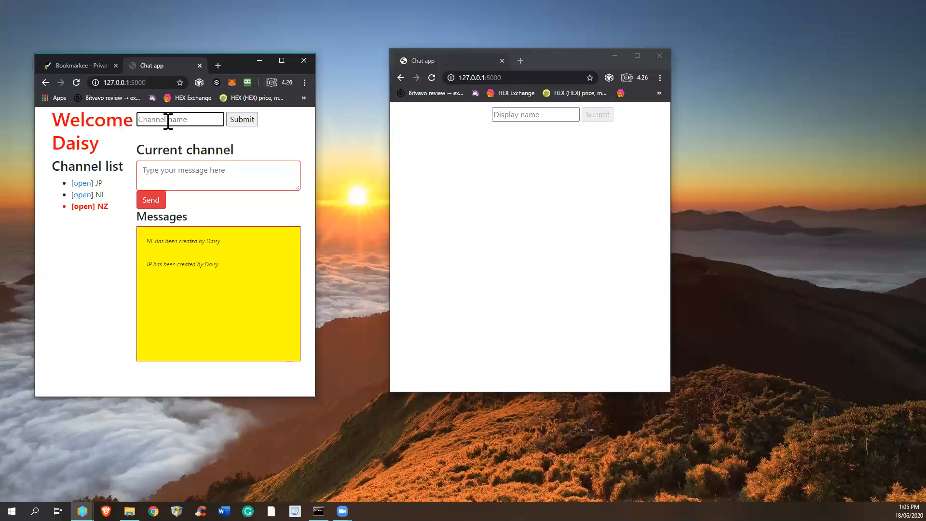
mouse_move(172, 120)
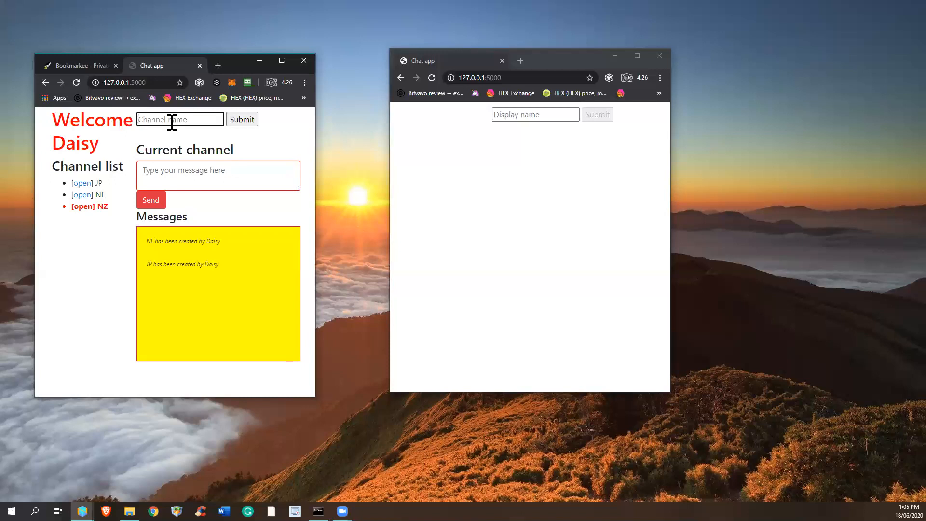
Sign into the second window with the display name Theo
click(534, 114)
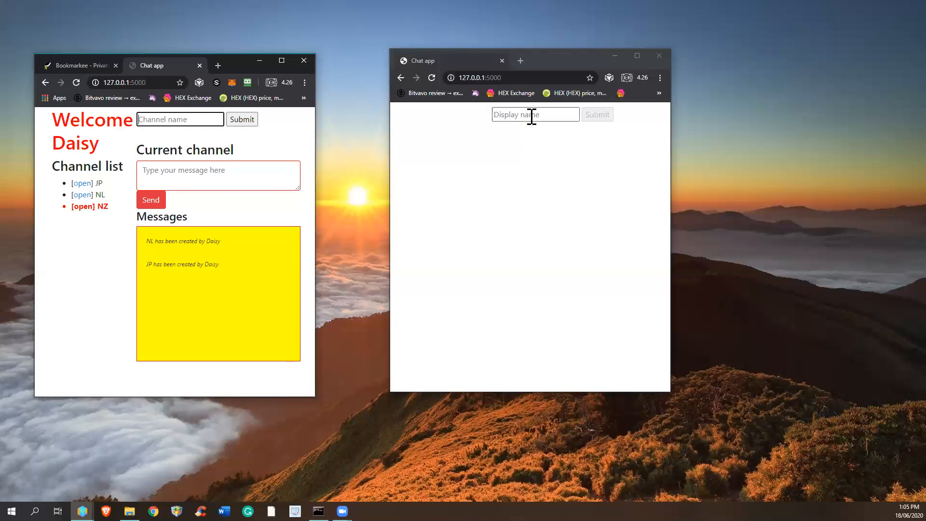
text(Theo)
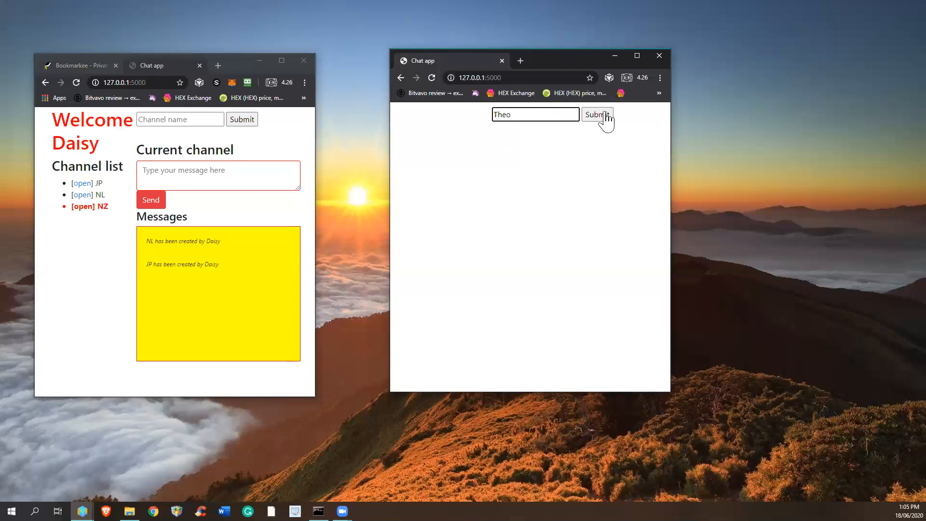
click(597, 113)
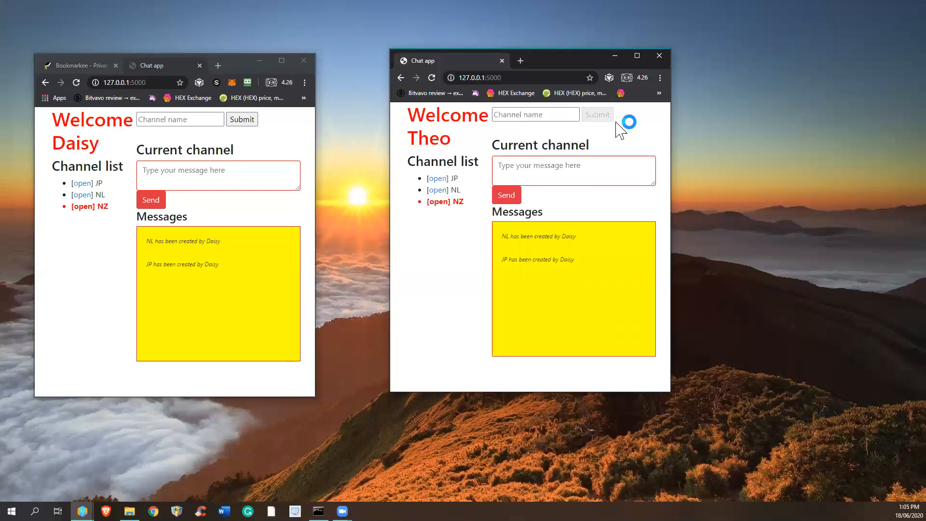
mouse_move(594, 146)
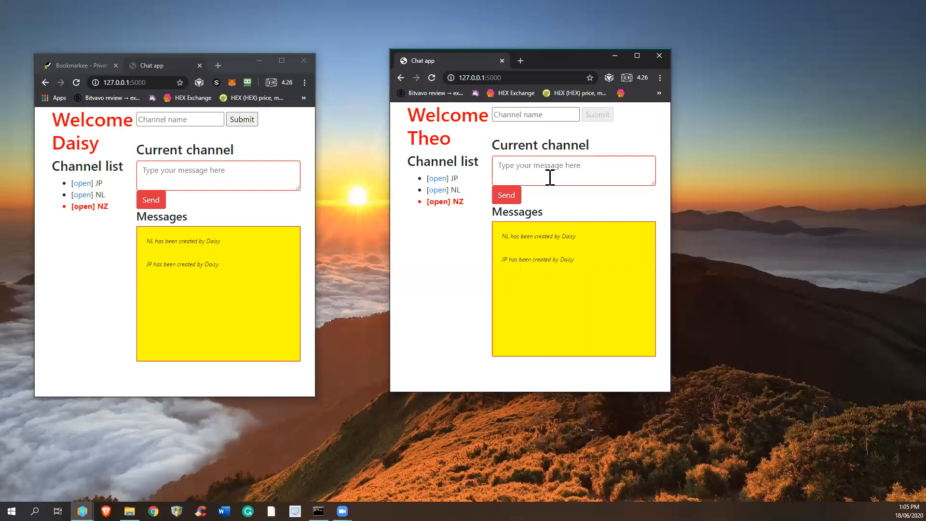
Post Theo's 'Hi everyone' and Daisy's reply 'How are you?' in NZ
text(H)
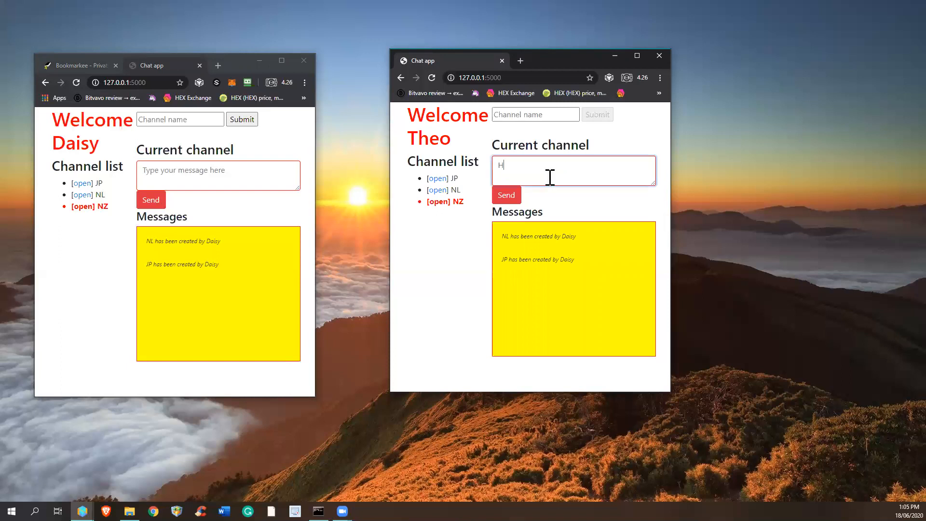
text(i everyone)
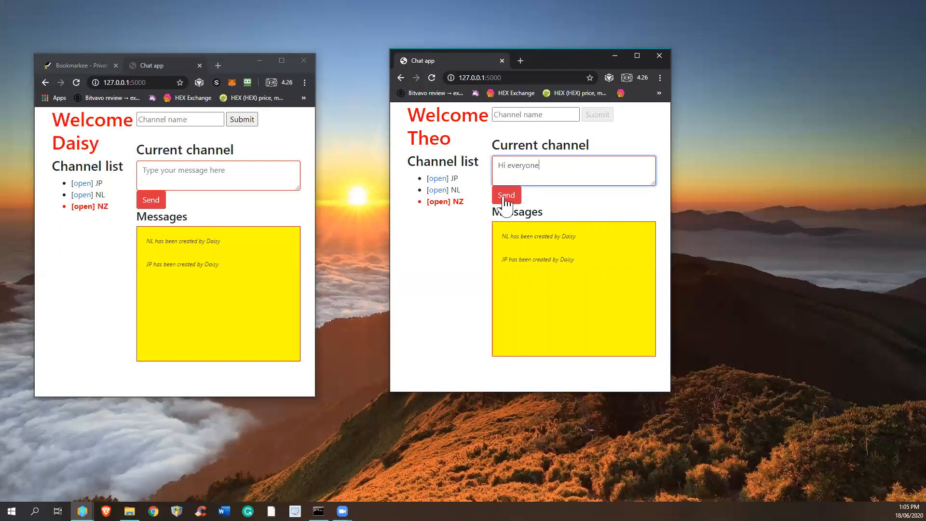
click(505, 195)
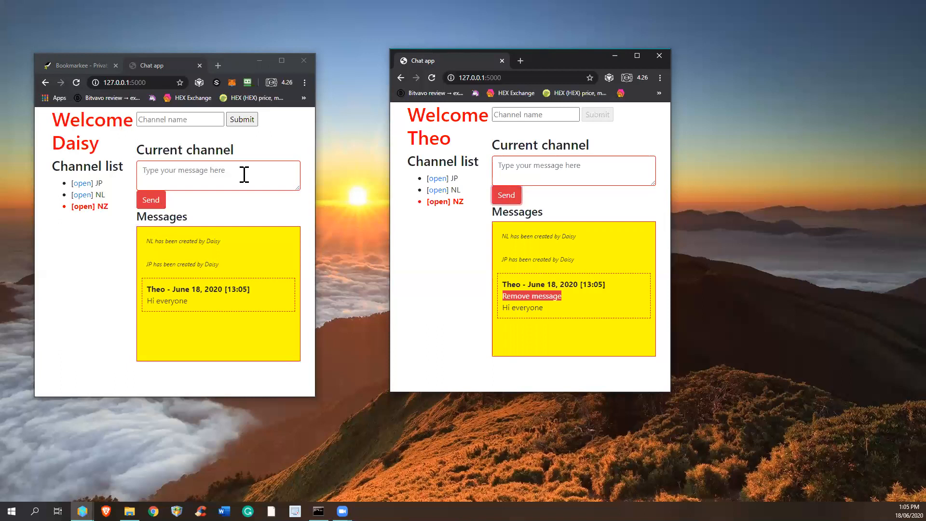
text(How are you?)
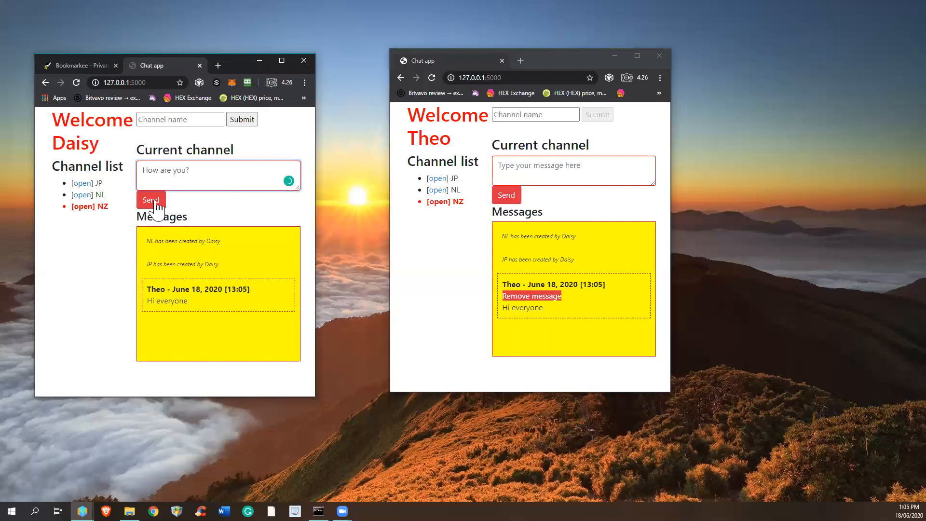
click(151, 200)
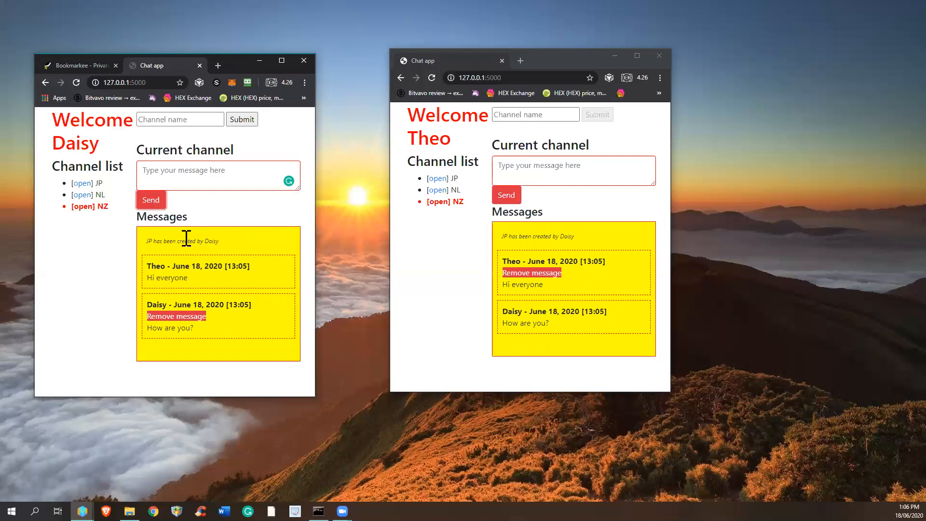
mouse_move(224, 242)
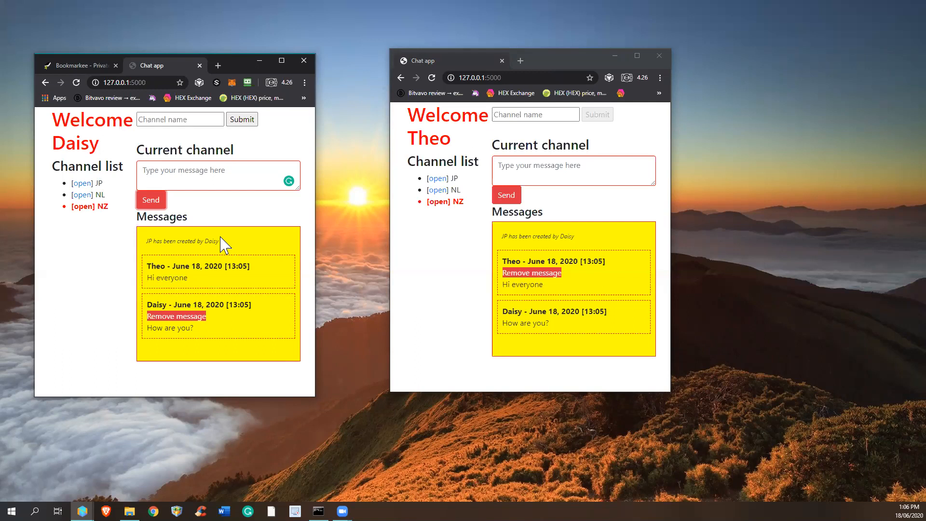
mouse_move(176, 324)
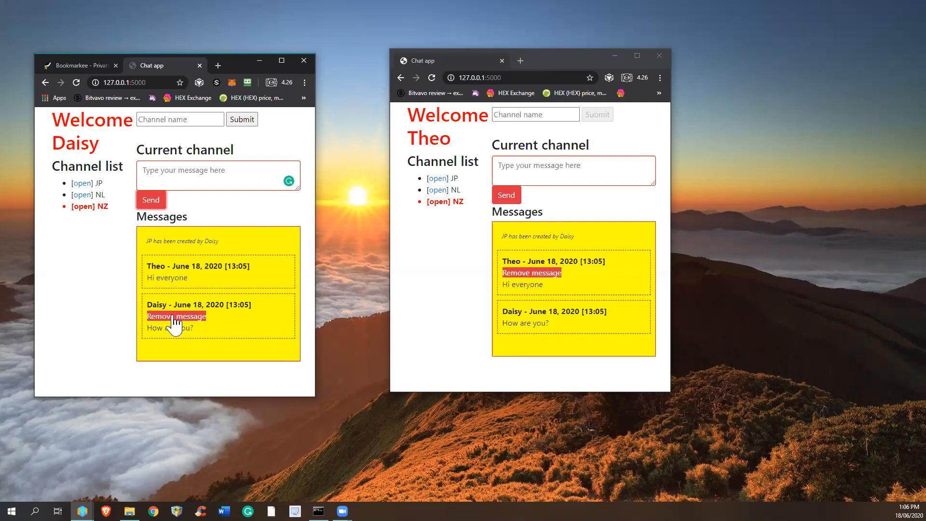
mouse_move(176, 316)
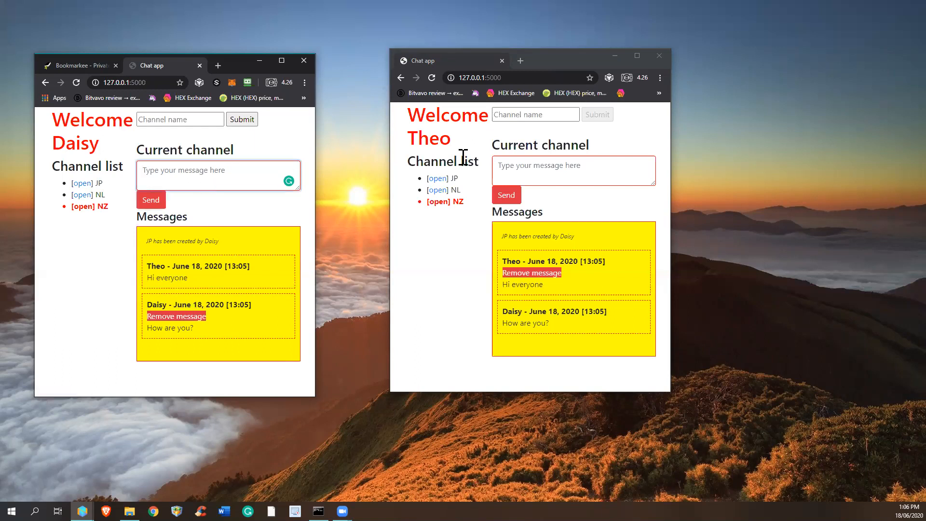
Post Theo's 'Good' reply and remove Daisy's 'How are you?' message
click(573, 171)
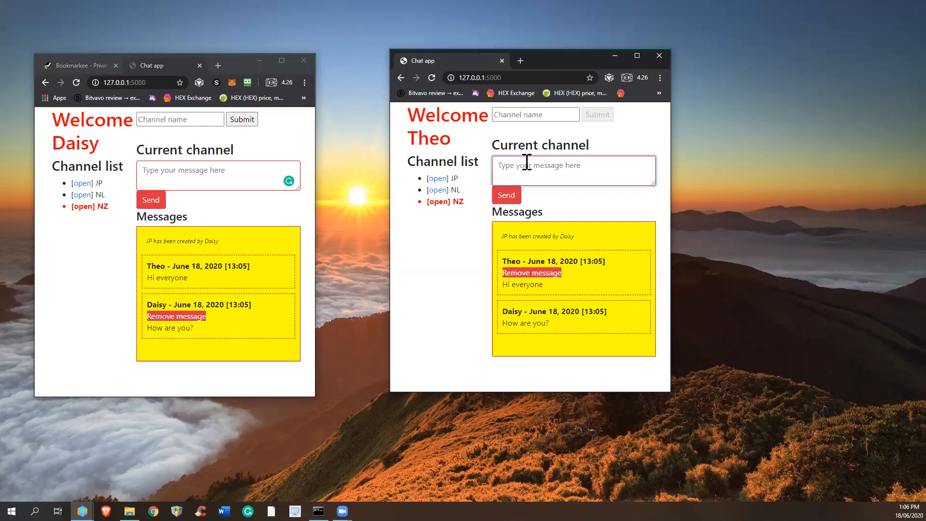
click(506, 195)
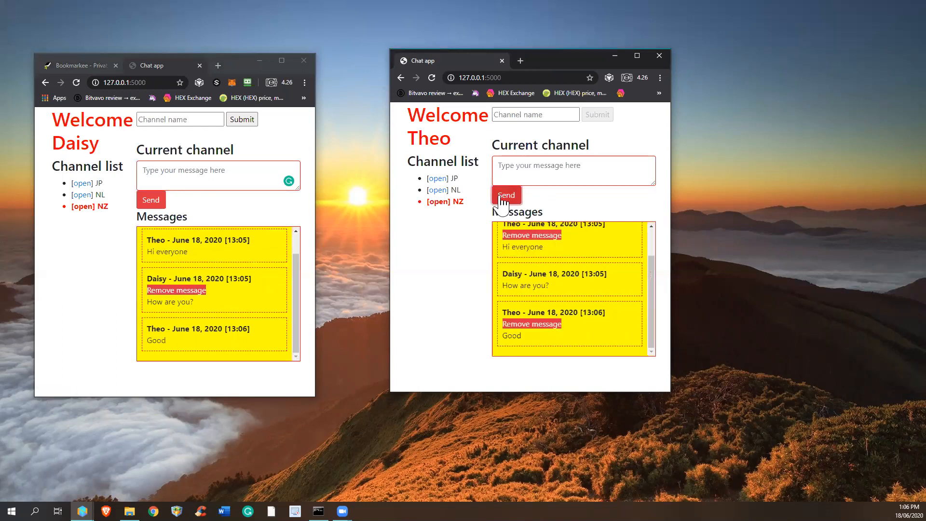
mouse_move(284, 278)
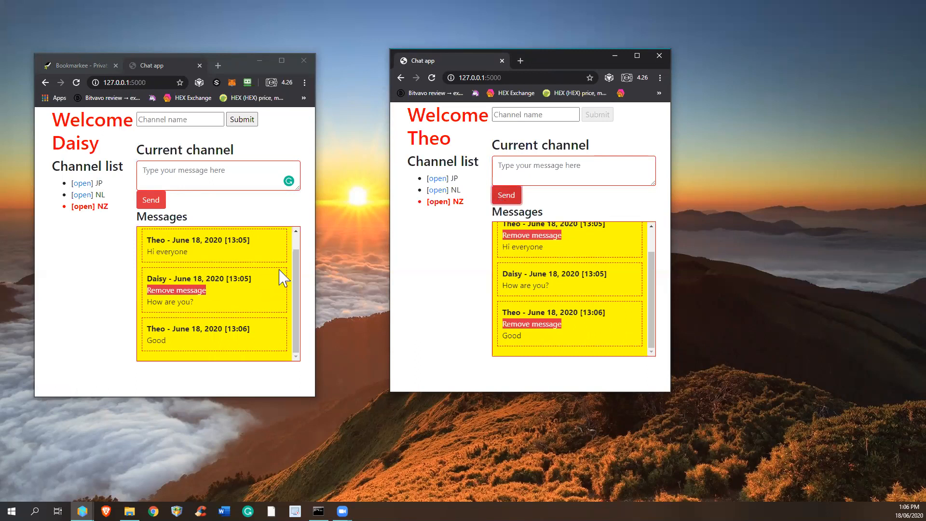
mouse_move(176, 289)
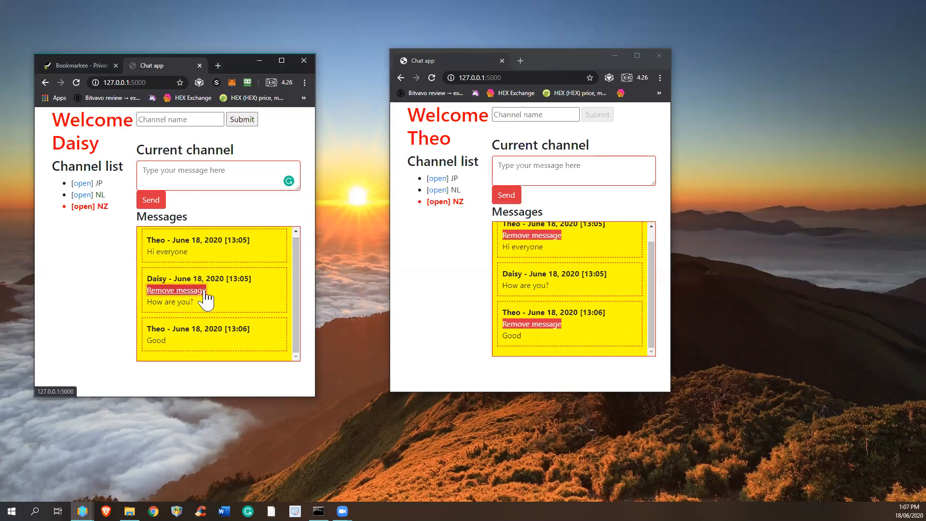
click(174, 290)
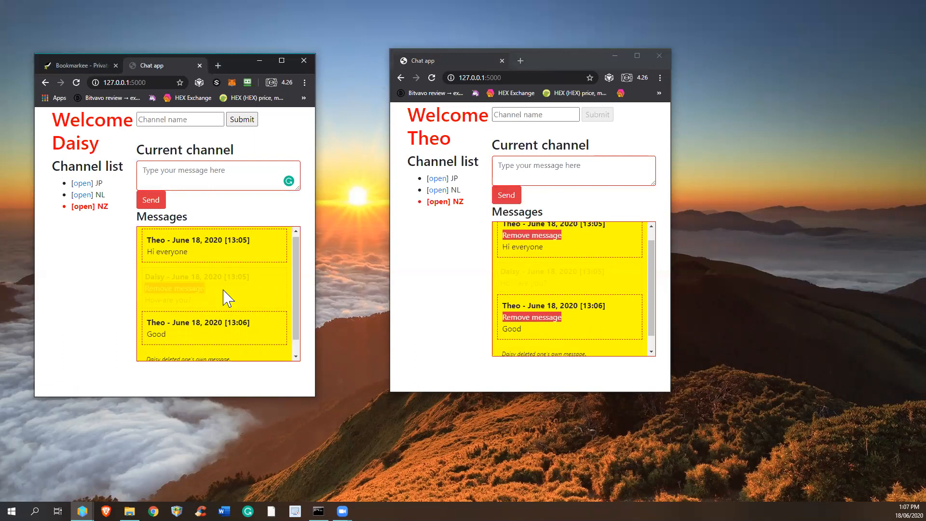
click(175, 288)
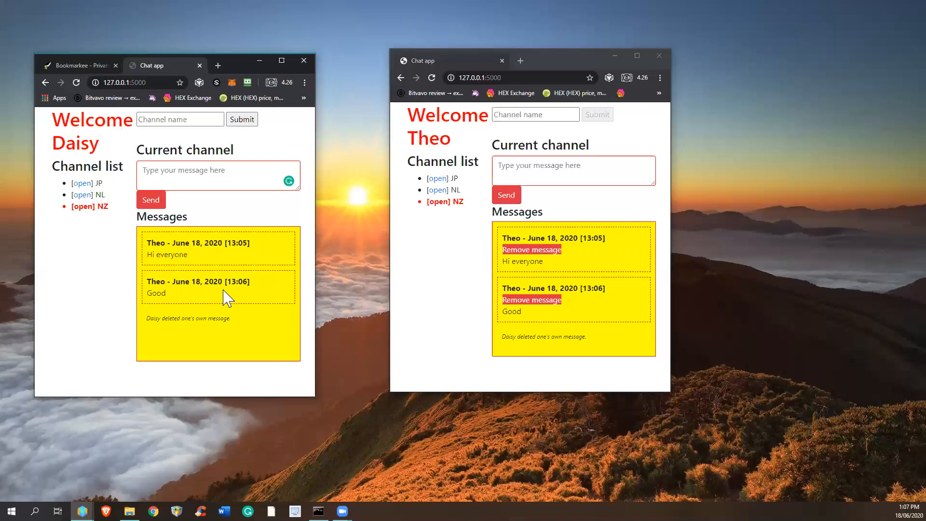
mouse_move(187, 140)
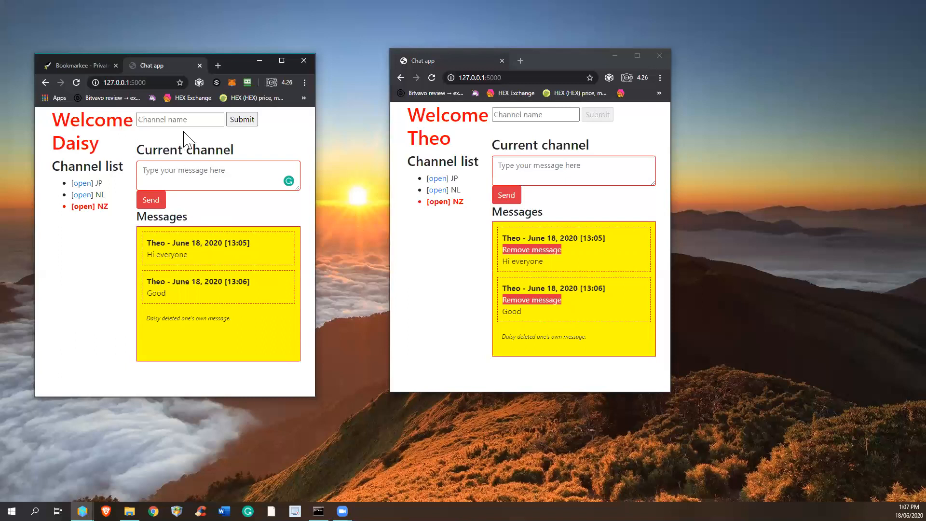
click(179, 119)
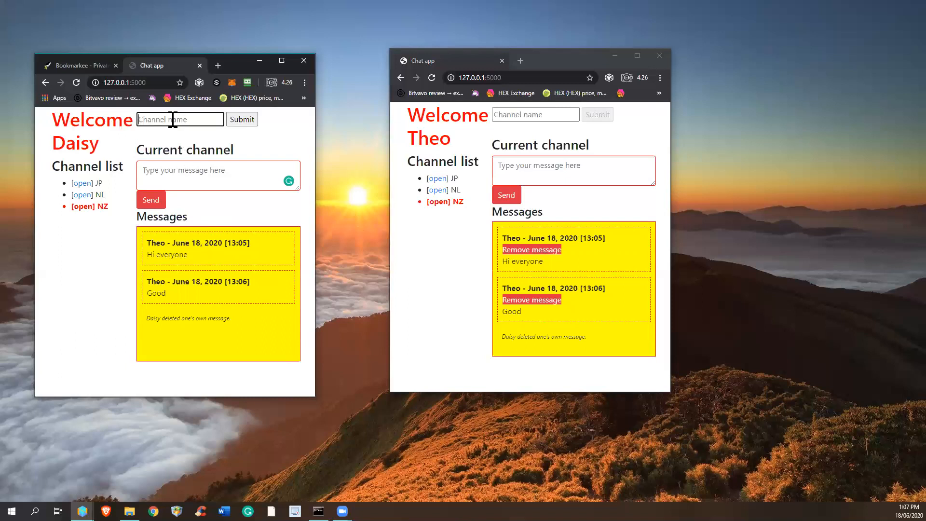
text(NZ)
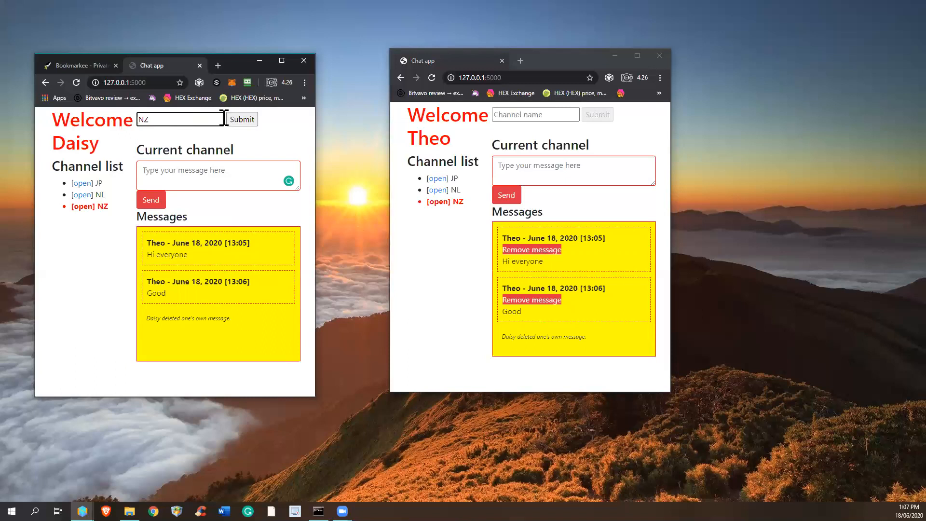
click(241, 119)
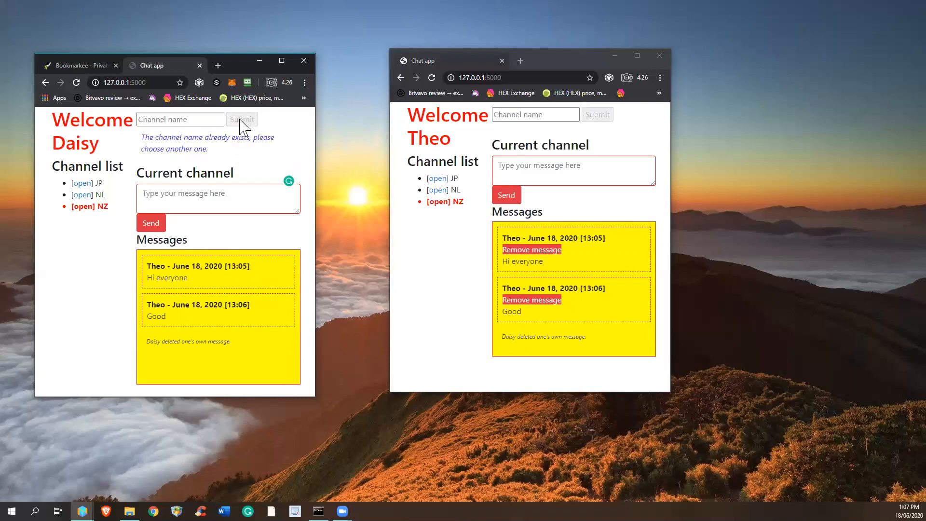
mouse_move(227, 160)
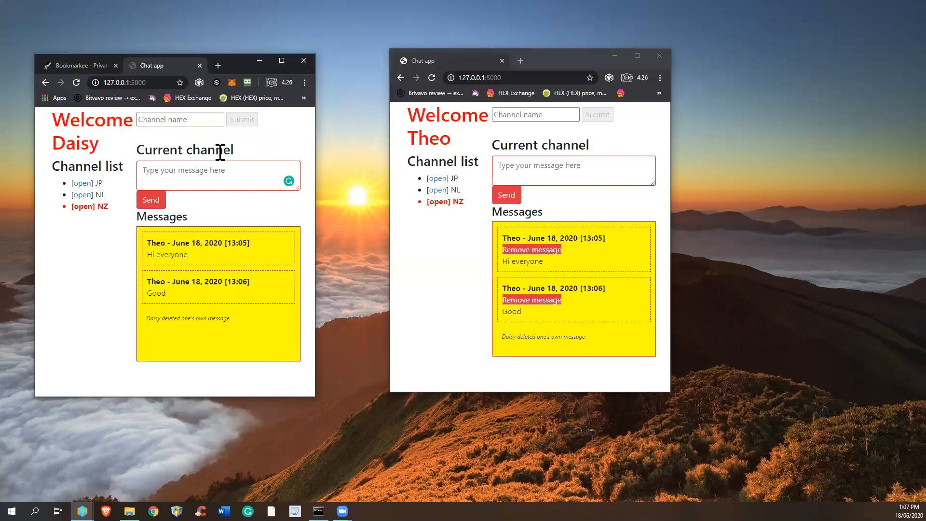
click(180, 119)
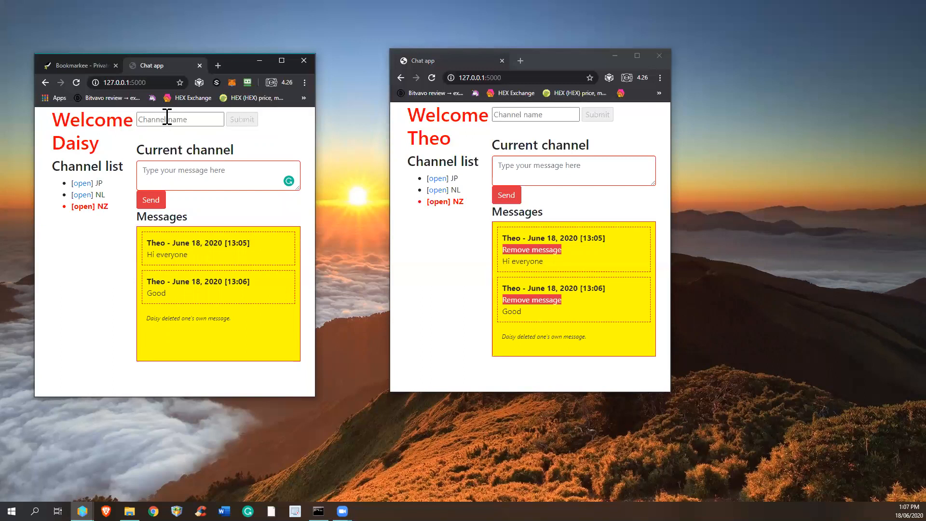
mouse_move(176, 140)
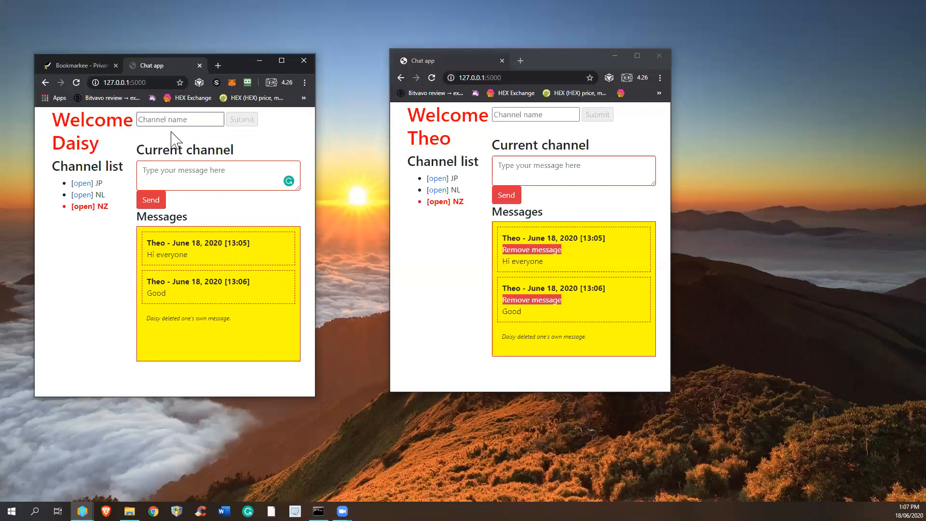
click(218, 175)
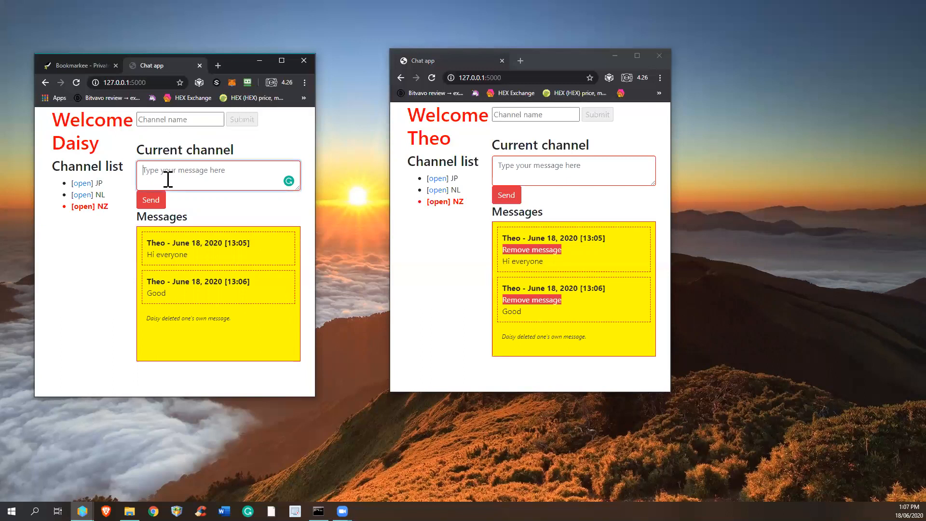
click(149, 199)
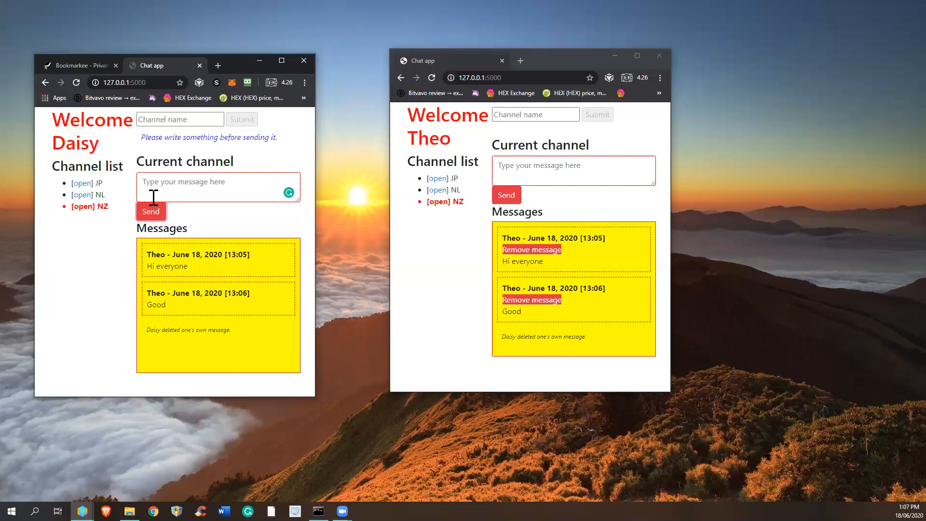
mouse_move(151, 211)
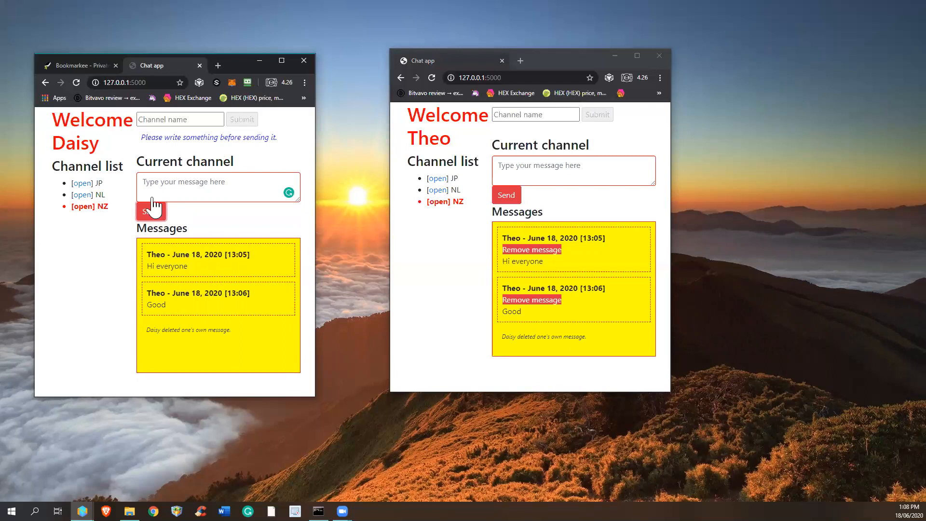
click(151, 201)
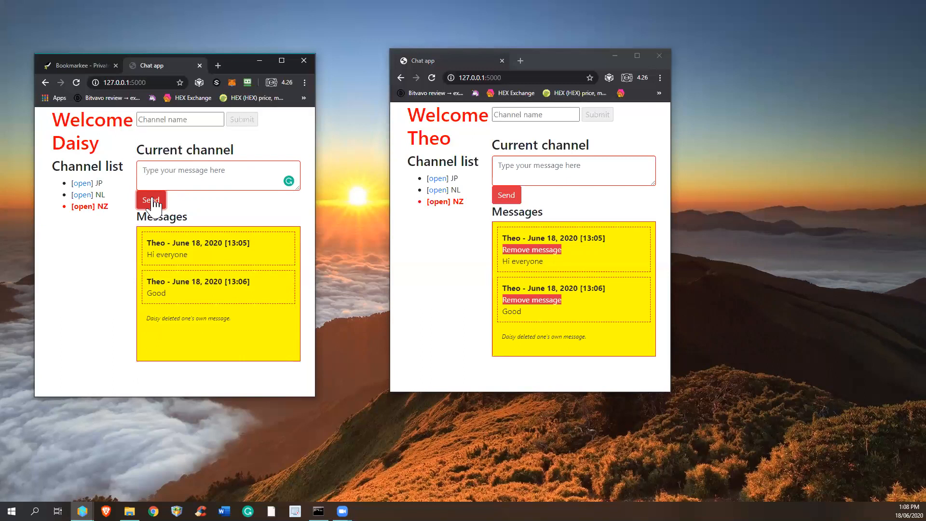
mouse_move(82, 194)
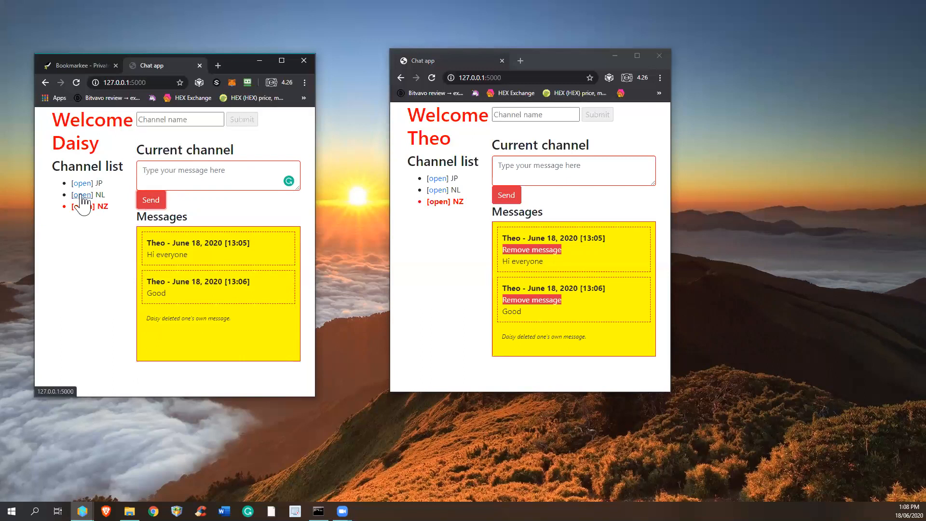
Switch Daisy to the NL channel and post 'Hi hi hi'
click(82, 194)
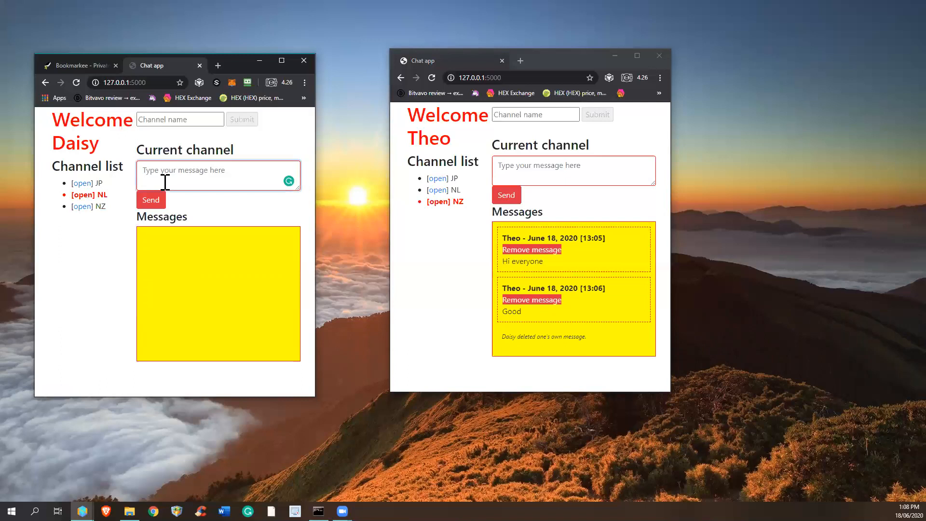
text(Hi hi hi)
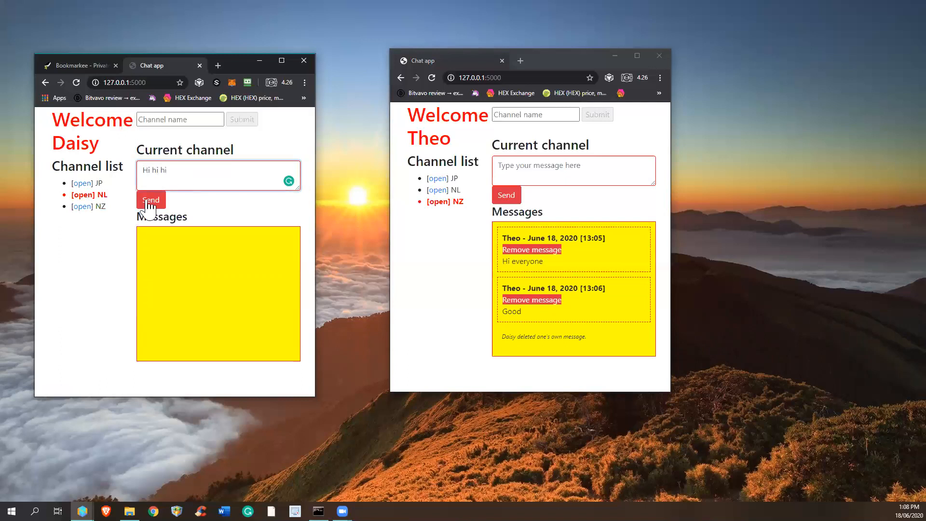
click(150, 200)
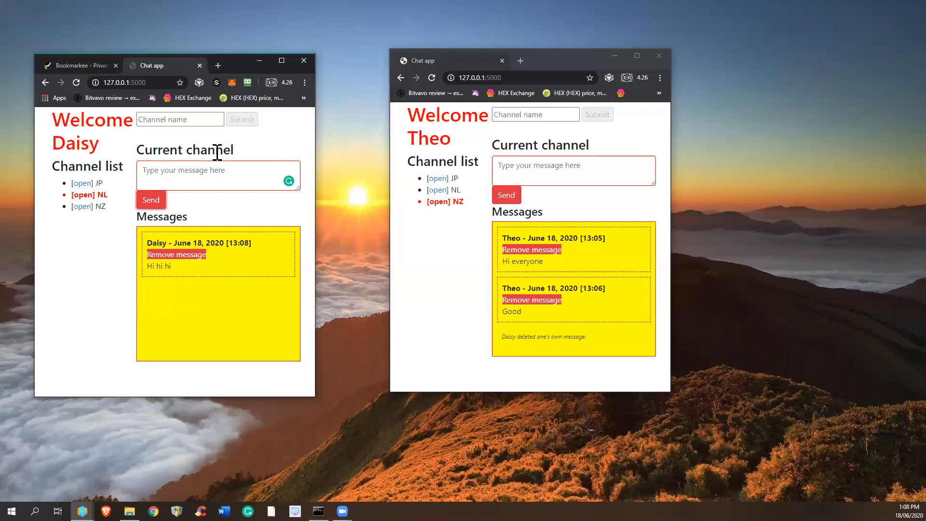
mouse_move(203, 69)
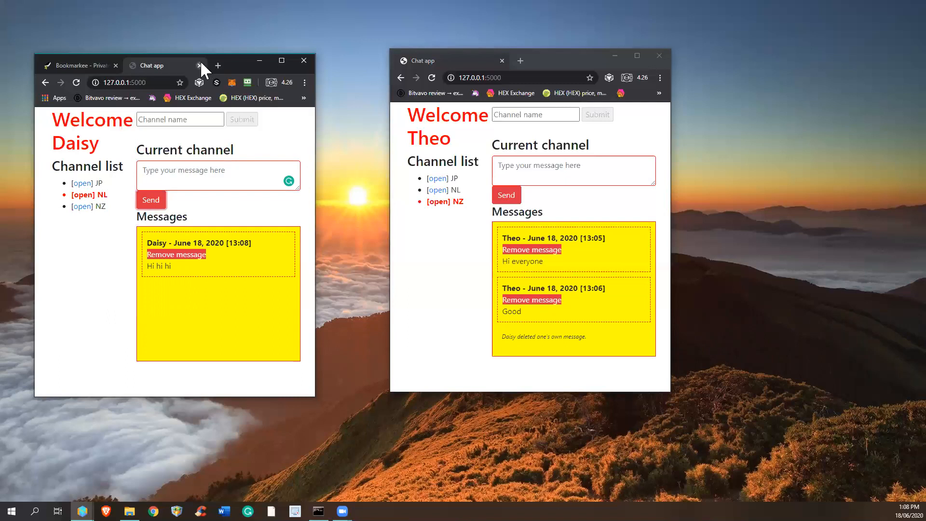
click(199, 66)
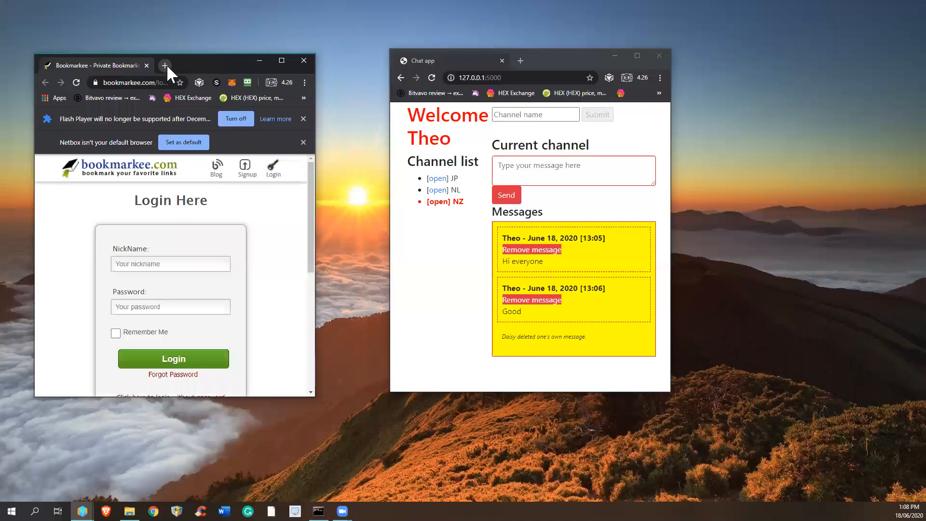
click(166, 65)
text(127.0.0.1:5000)
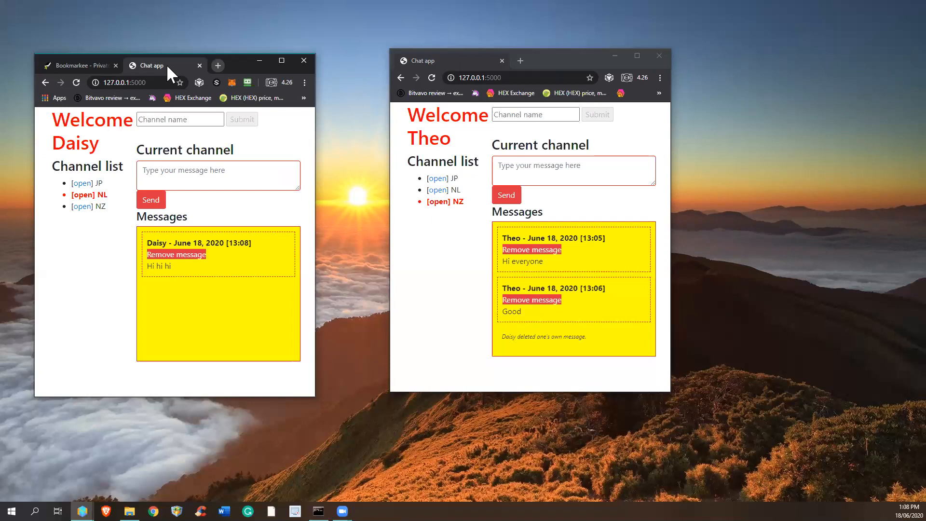
mouse_move(214, 223)
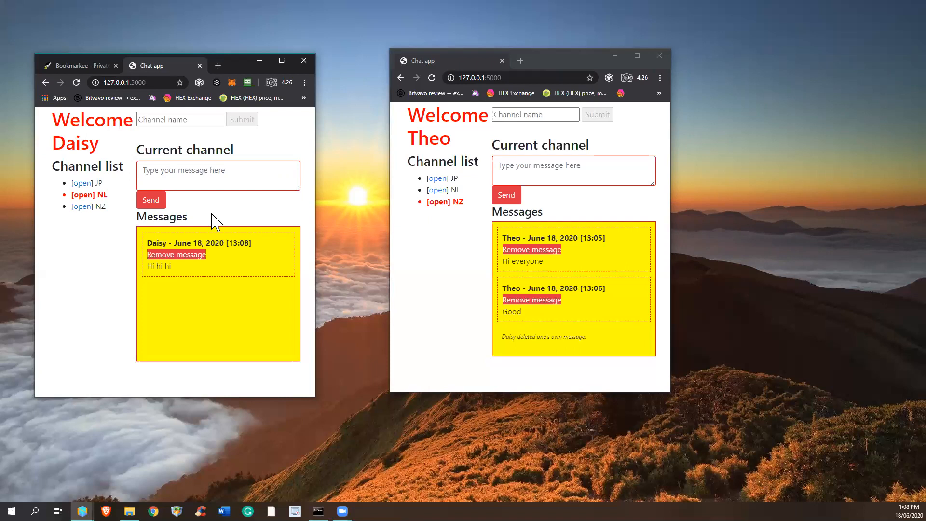
mouse_move(566, 218)
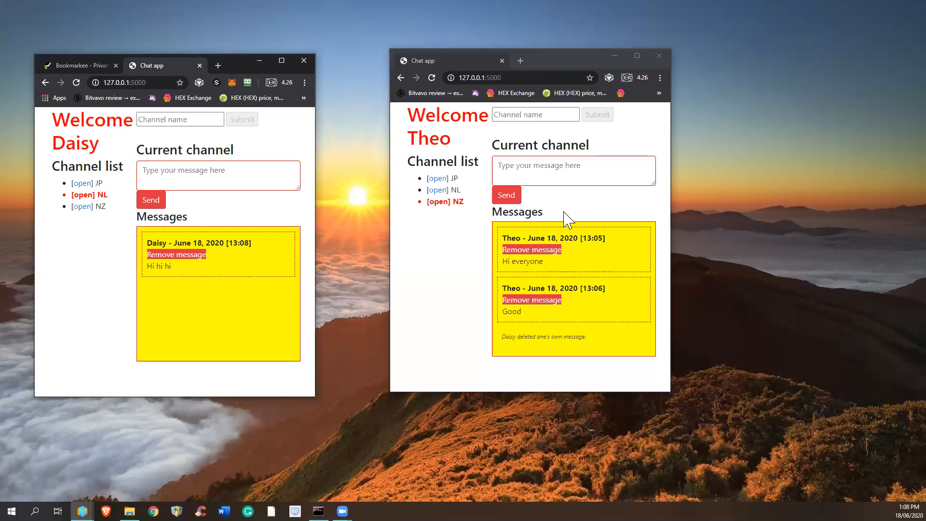